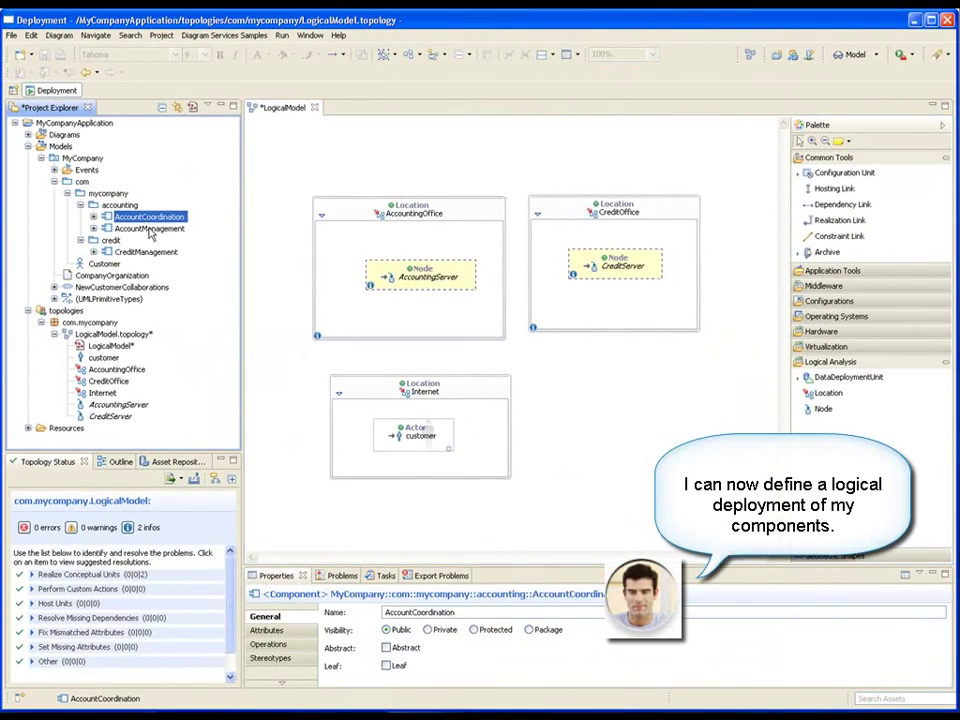
Select the AccountManagement component in the LogicalModel topology
left_click(147, 228)
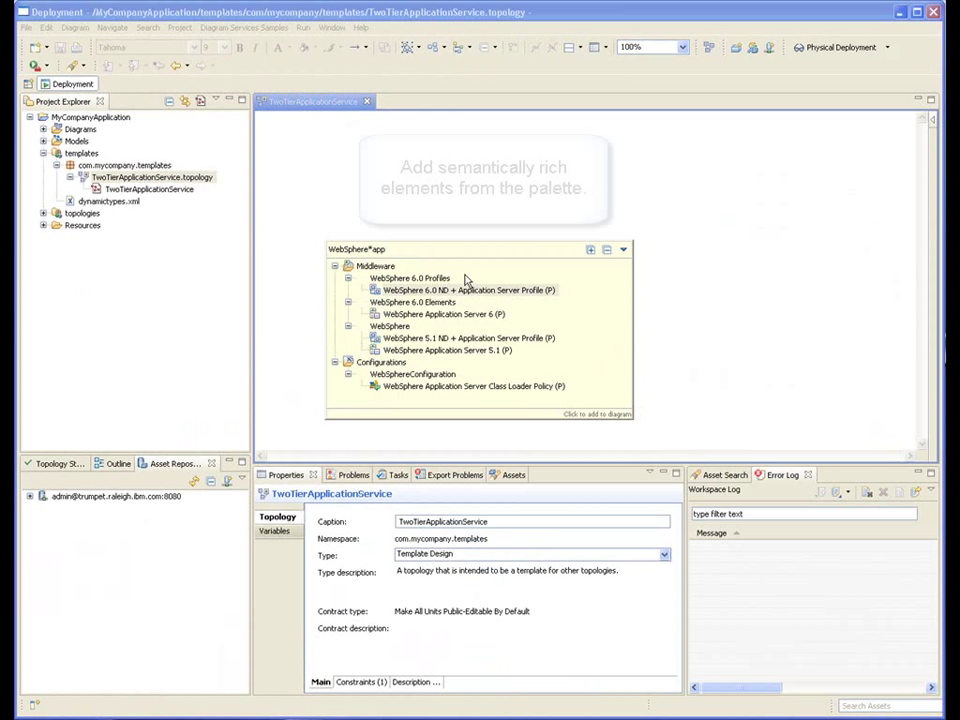
Add a WebSphere 6.0 Application Server unit to the TwoTierApplicationService template
left_click(443, 314)
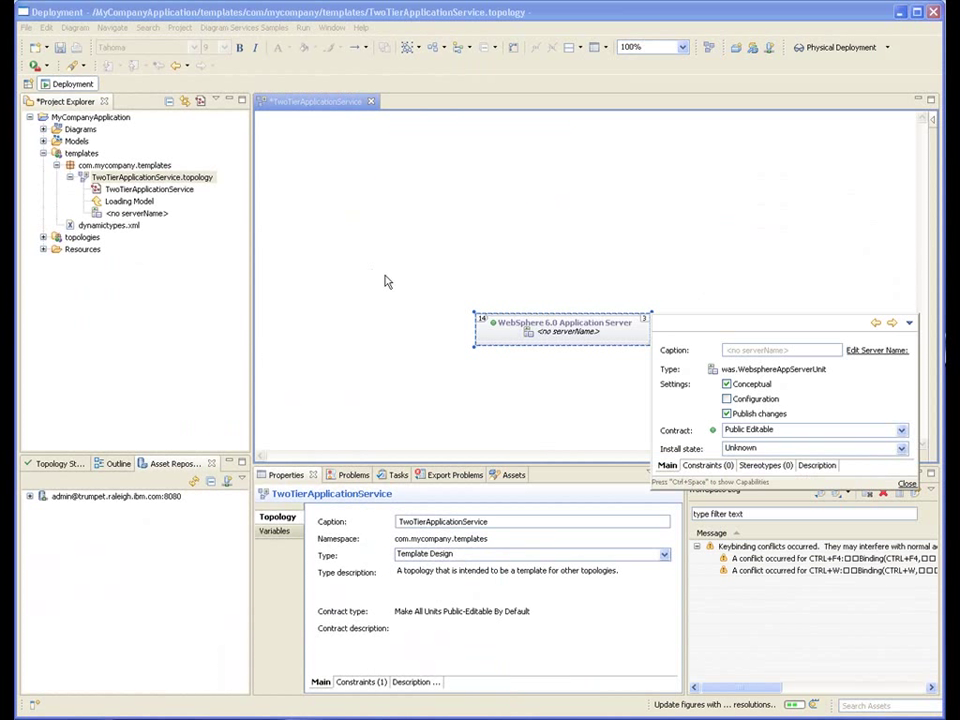
left_click(565, 331)
type("2GB")
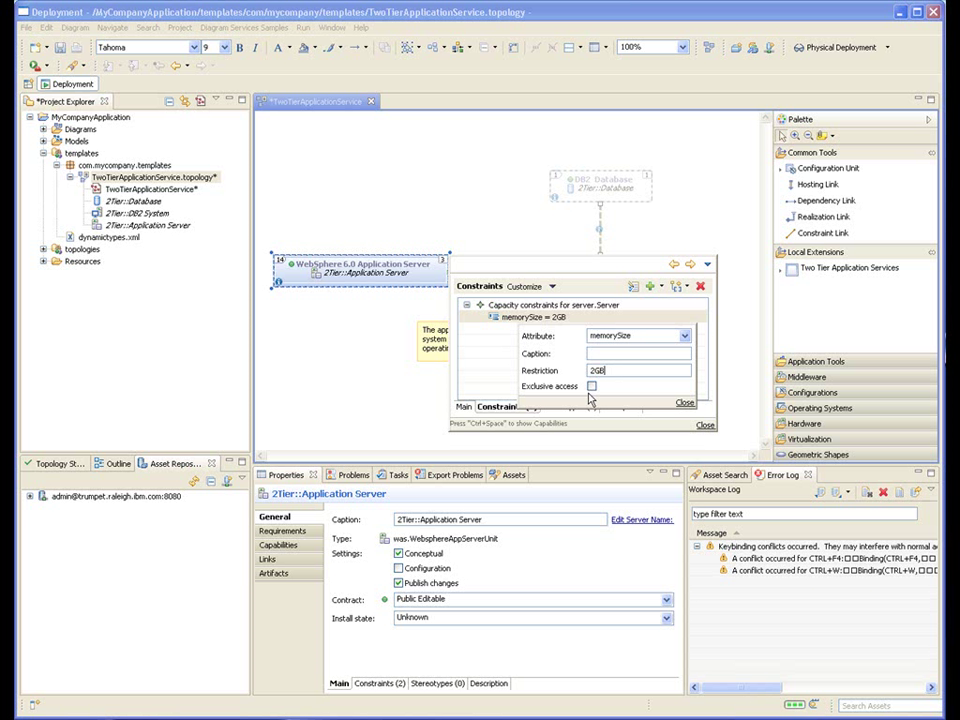
Enable Exclusive access on the memorySize = 2GB constraint and close the dialogs
left_click(591, 386)
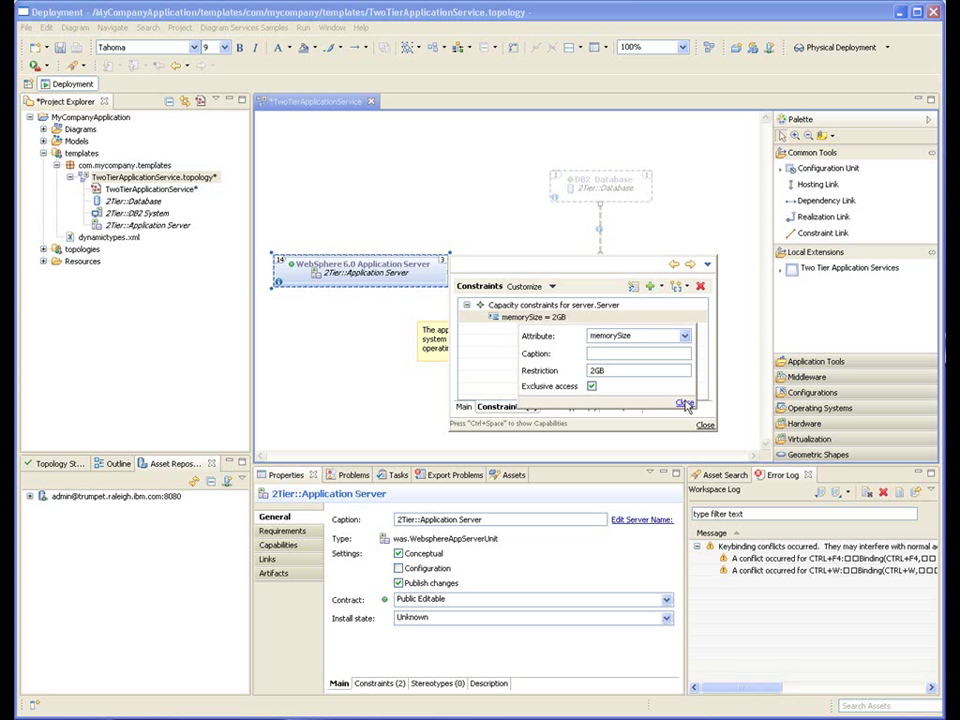
left_click(684, 403)
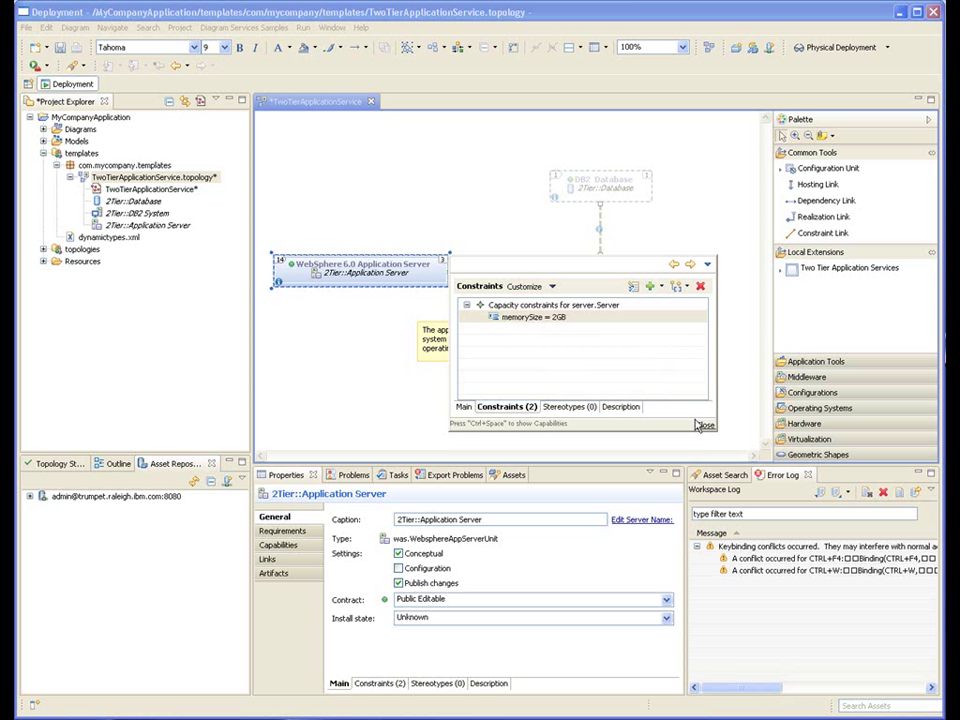
left_click(706, 424)
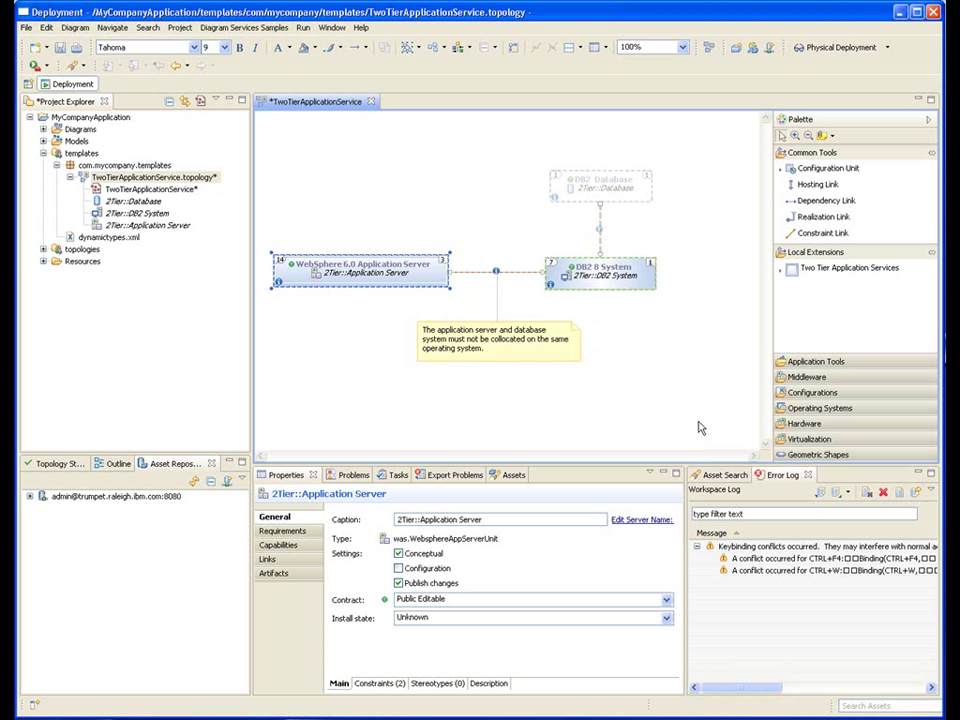
left_click(154, 189)
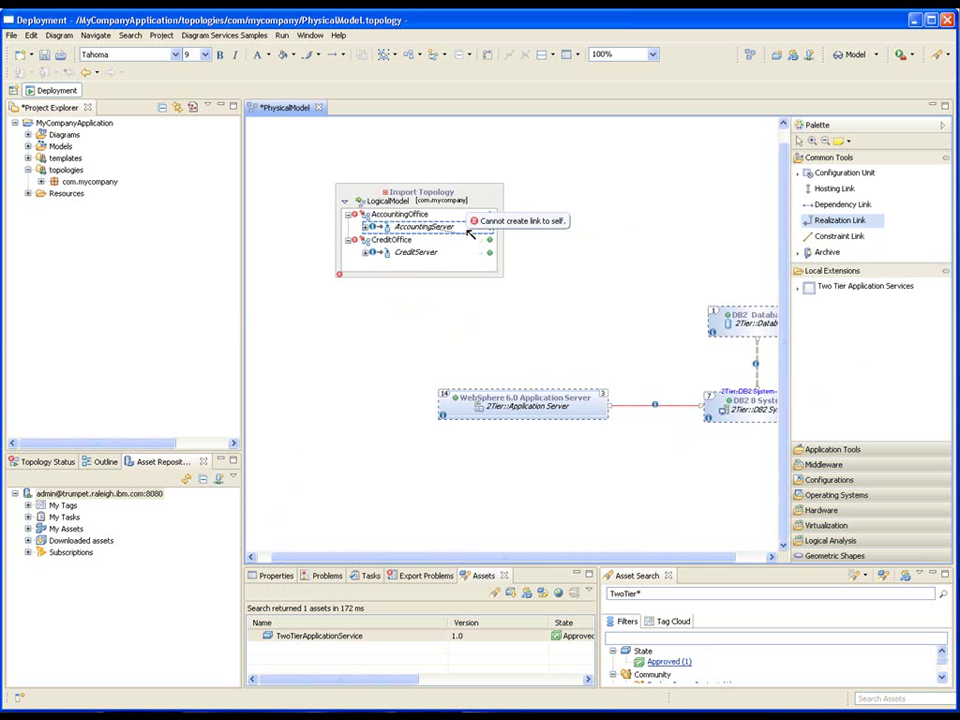
mouse_move(548, 410)
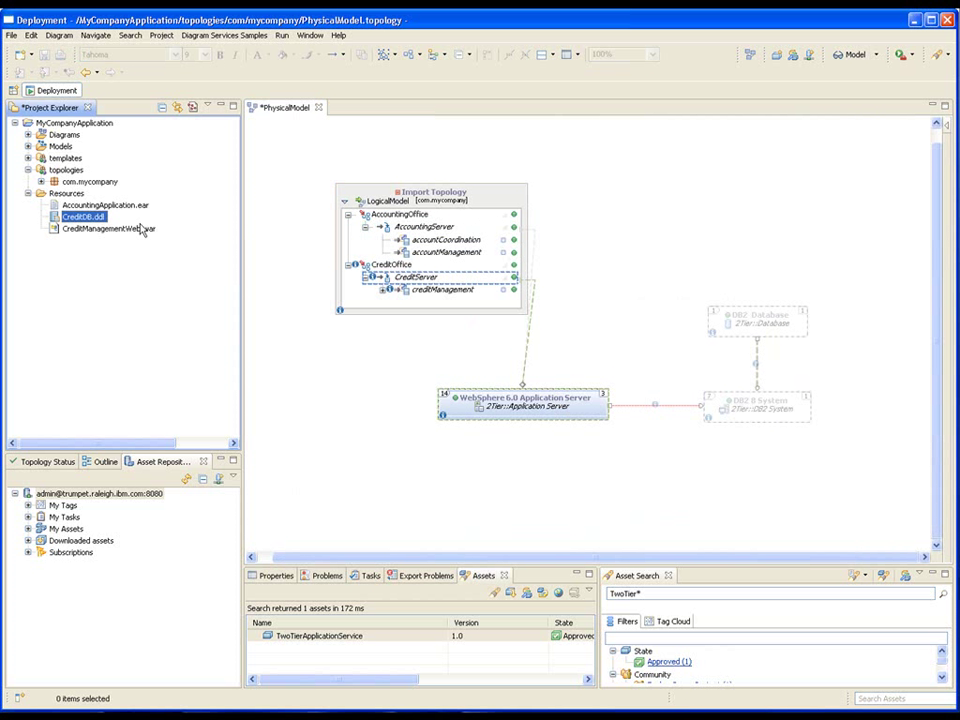
Drag the CreditManagementWeb .war module file onto the diagram
left_click(82, 217)
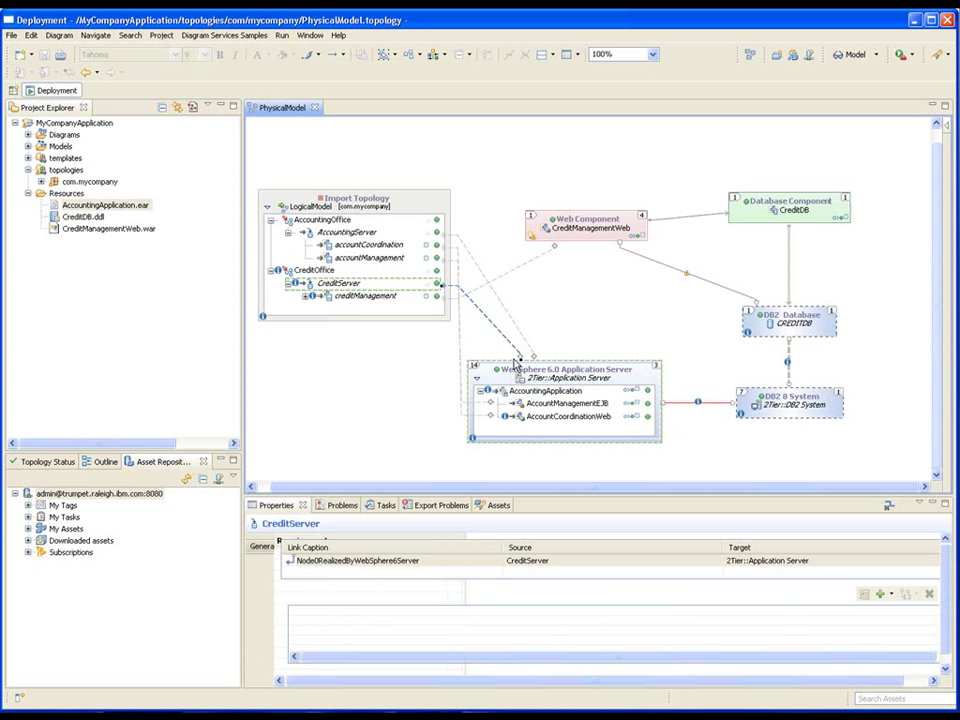
left_click(697, 402)
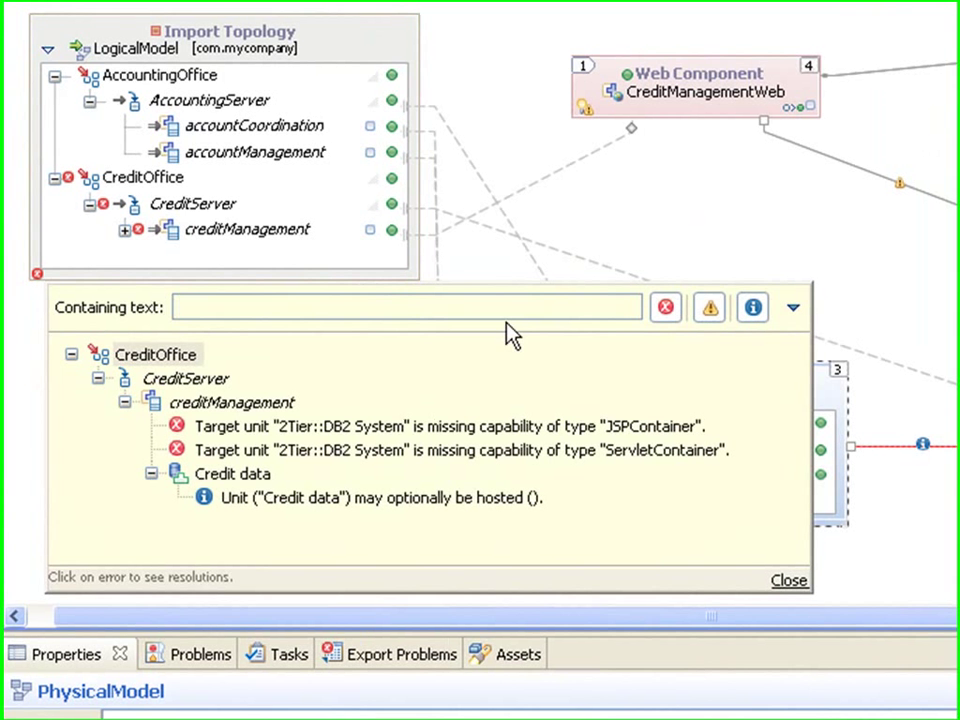
left_click(450, 427)
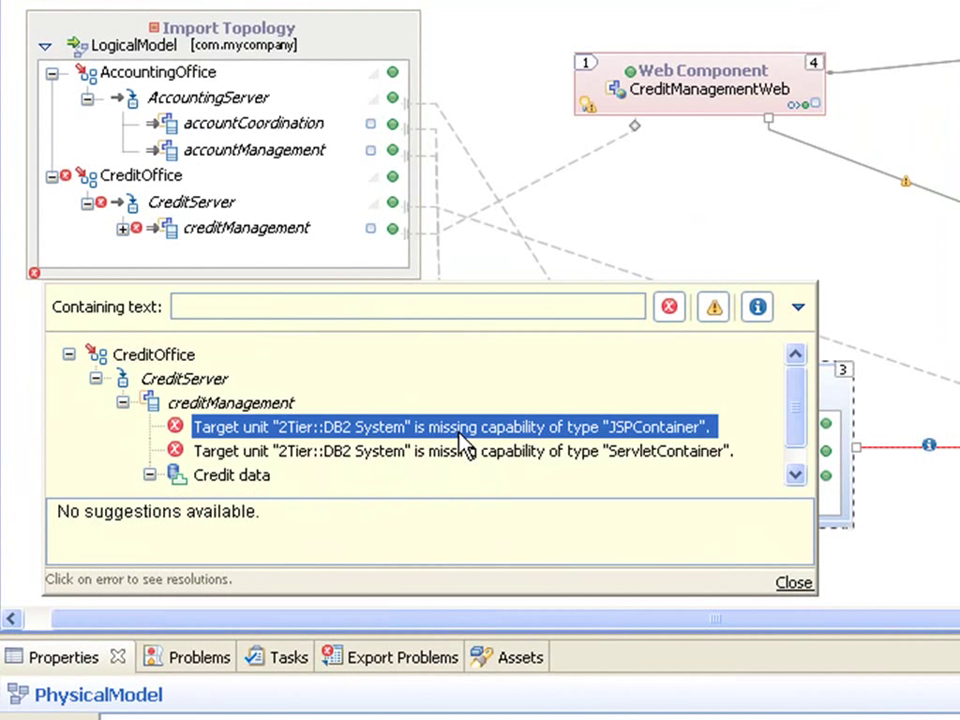
mouse_move(270, 405)
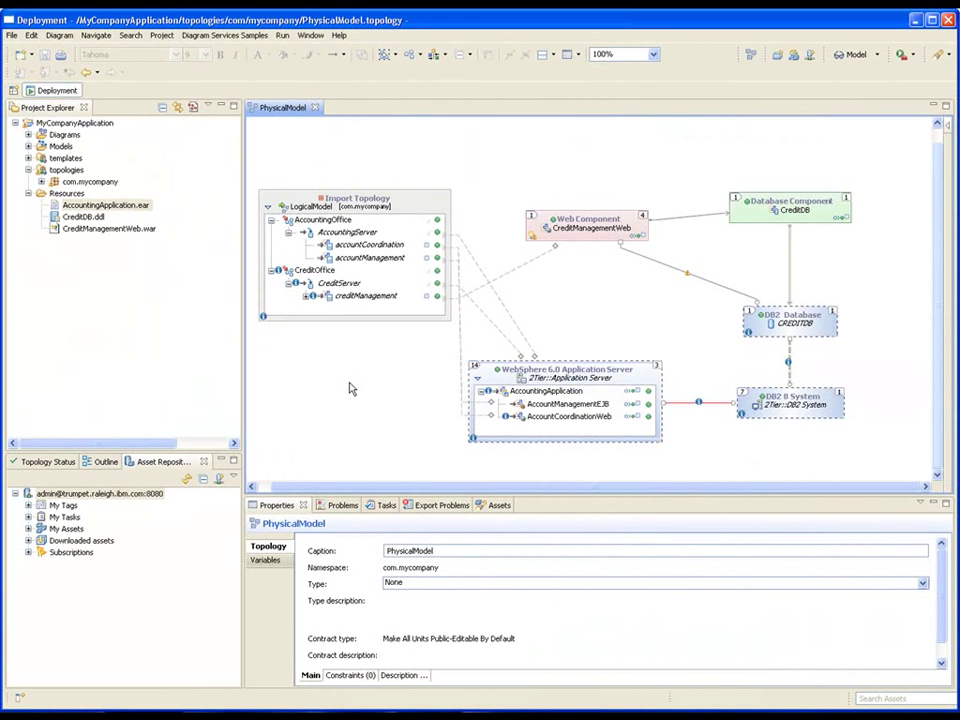
mouse_move(550, 208)
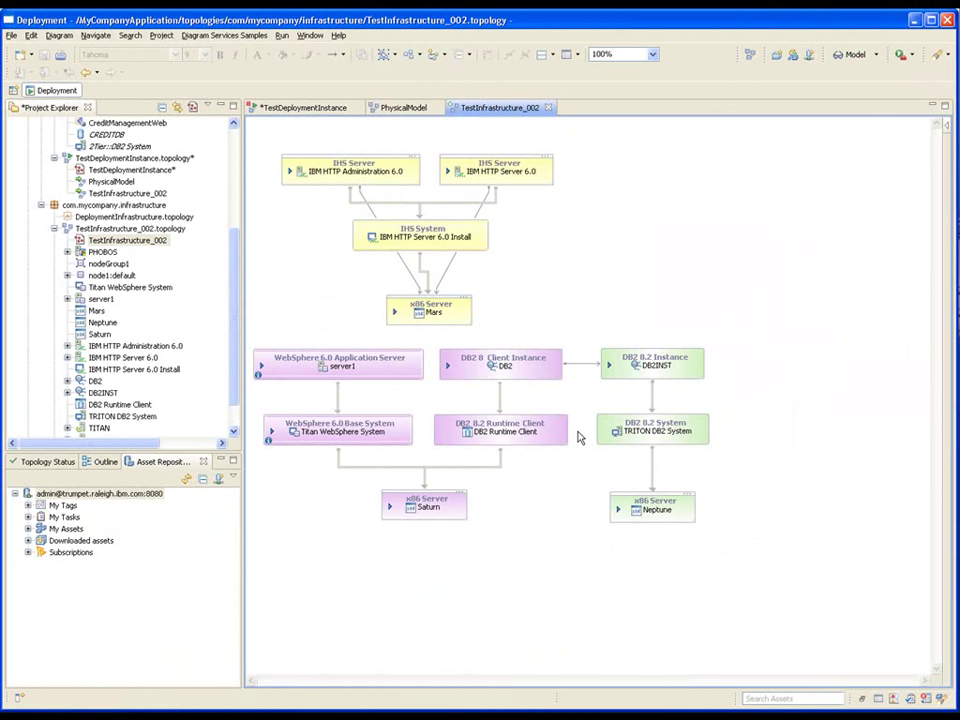
Switch to the TestInfrastructure_002 topology tab
left_click(305, 107)
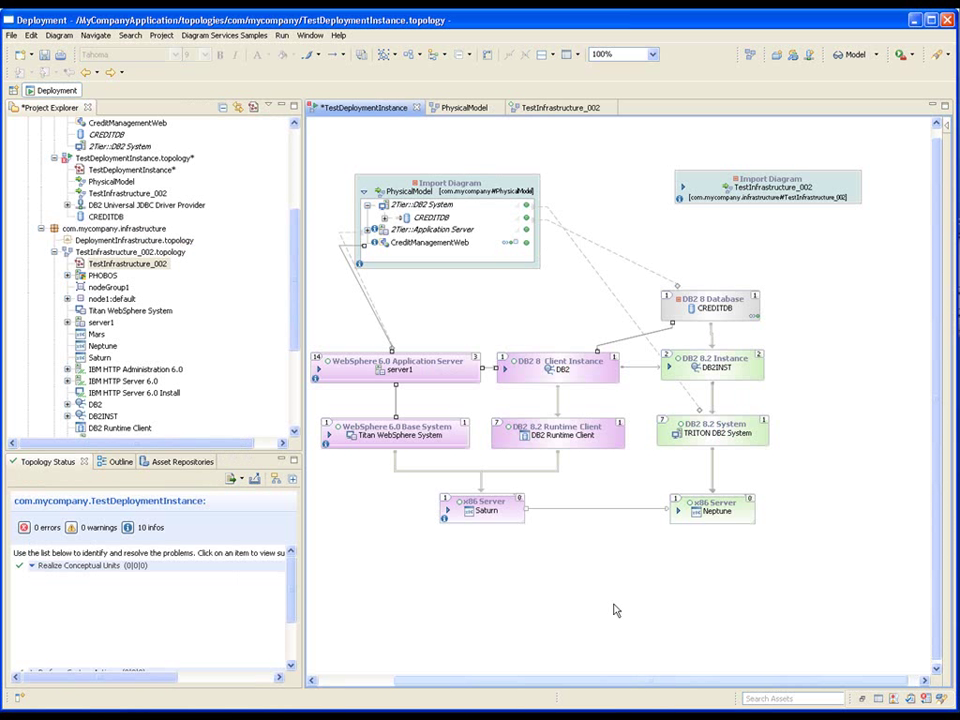
mouse_move(625, 601)
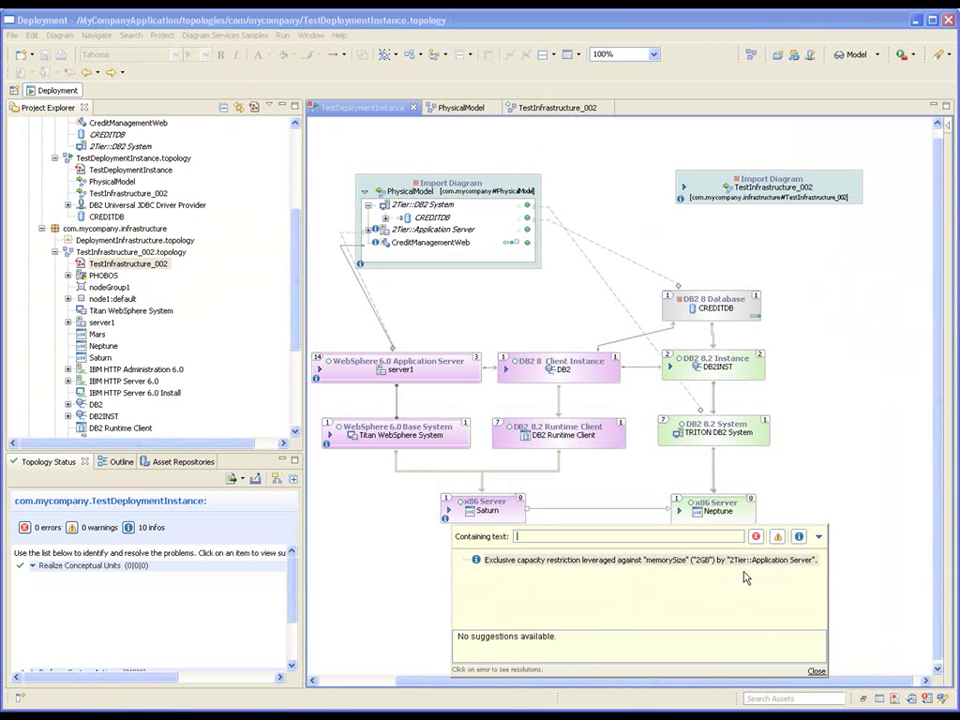
Read the exclusive memorySize restriction message, then return to TestDeploymentInstance
left_click(458, 107)
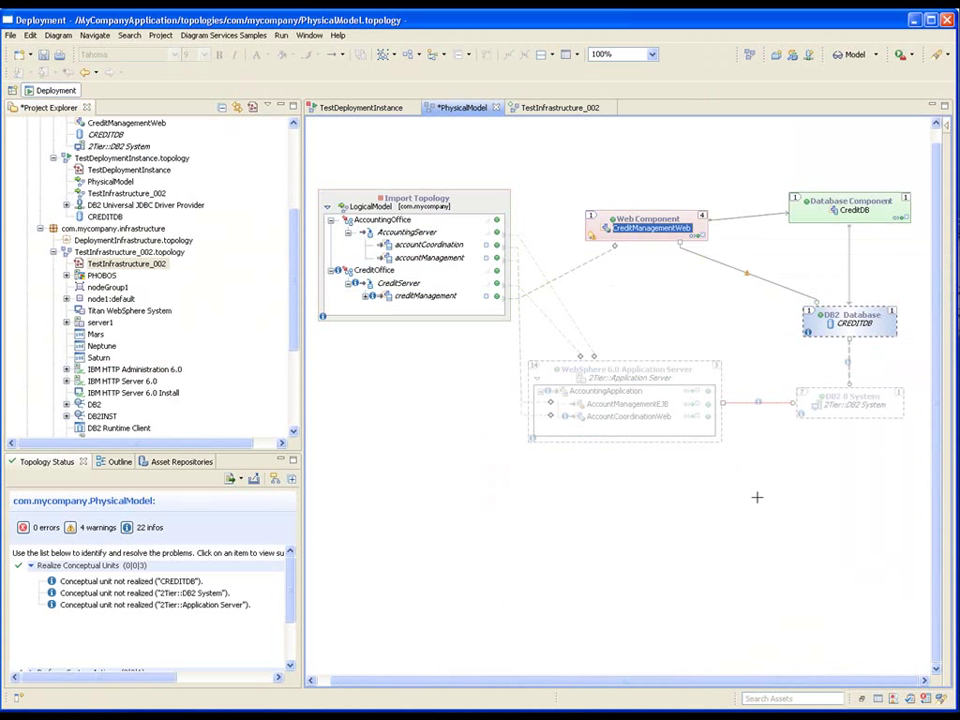
left_click(358, 107)
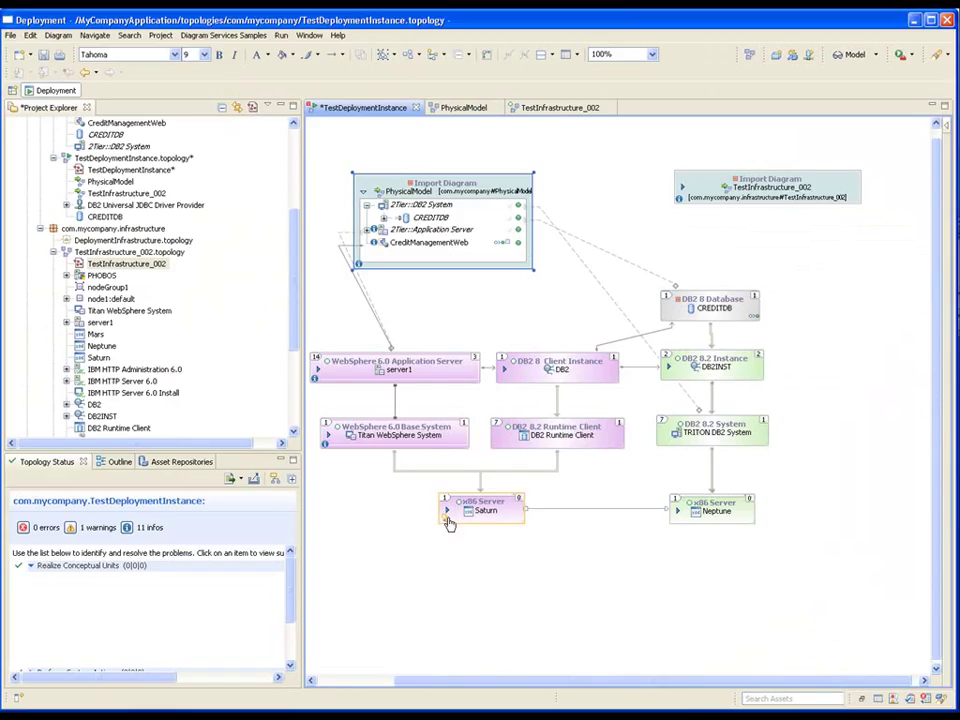